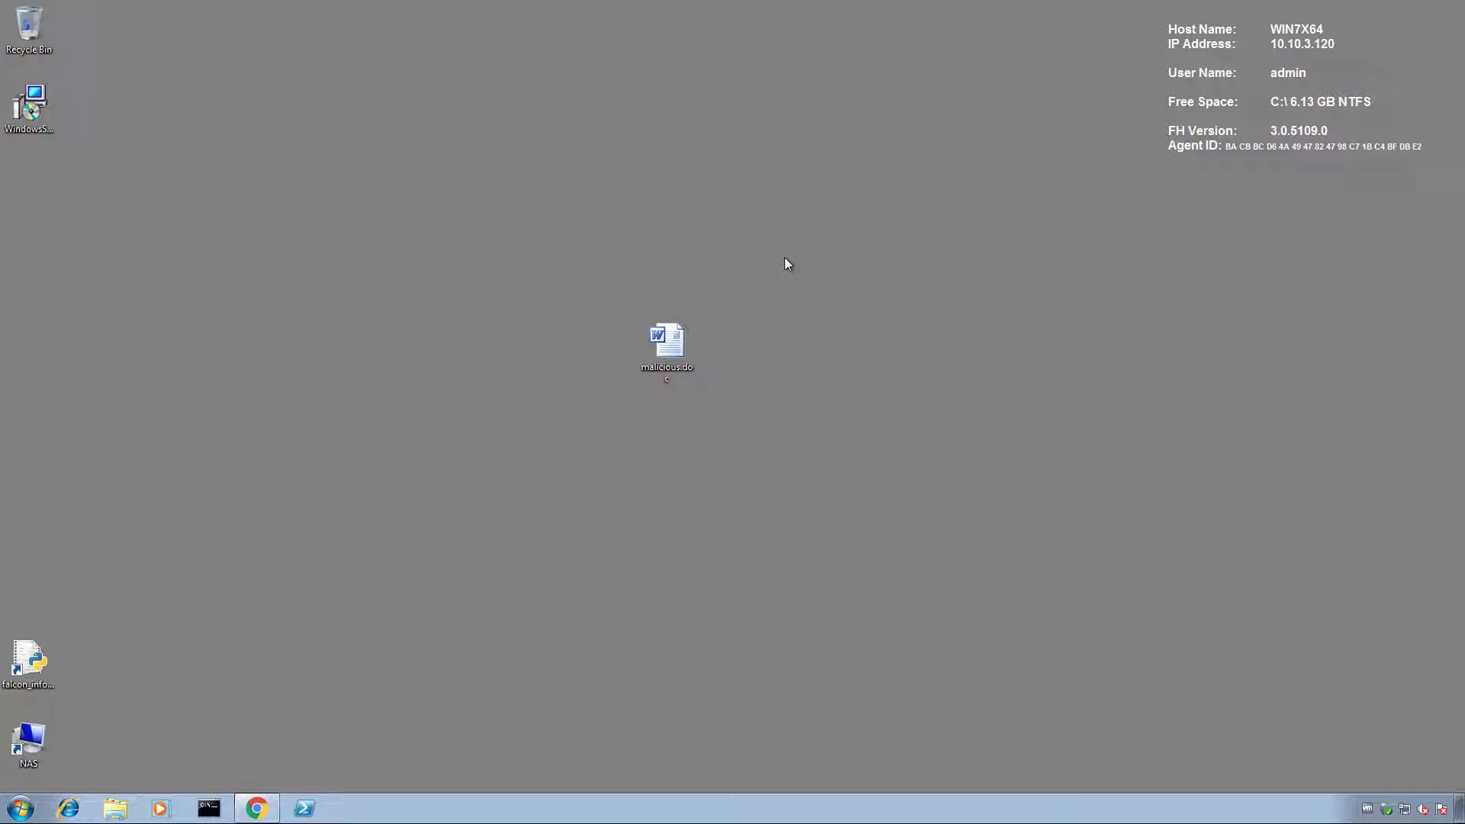
Open malicious.doc in Word, dismiss its Visual Basic error, and close the document.
{"action": "left_click", "coordinate": [666, 348]}
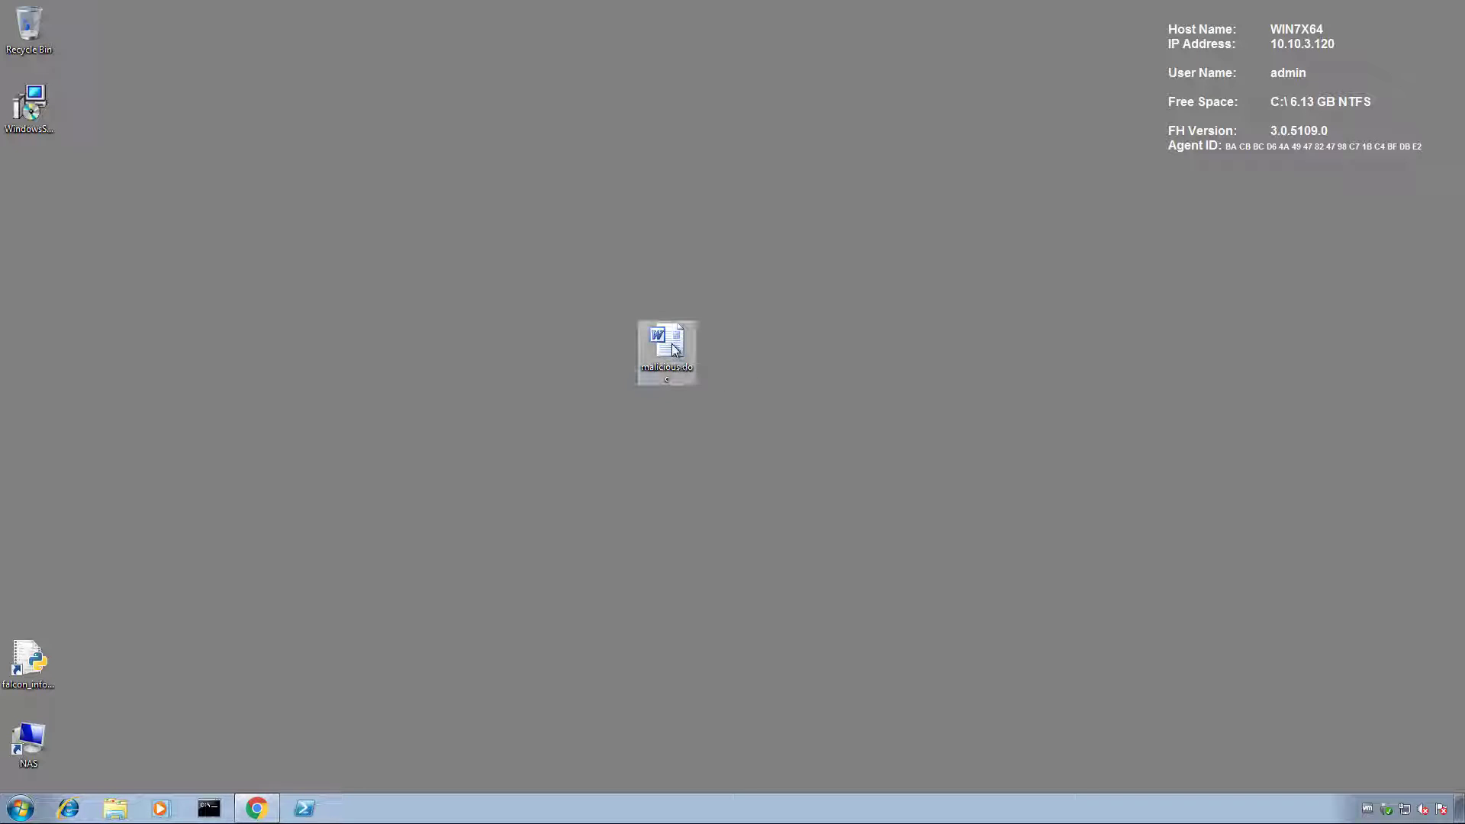
{"action": "double_click", "coordinate": [667, 350]}
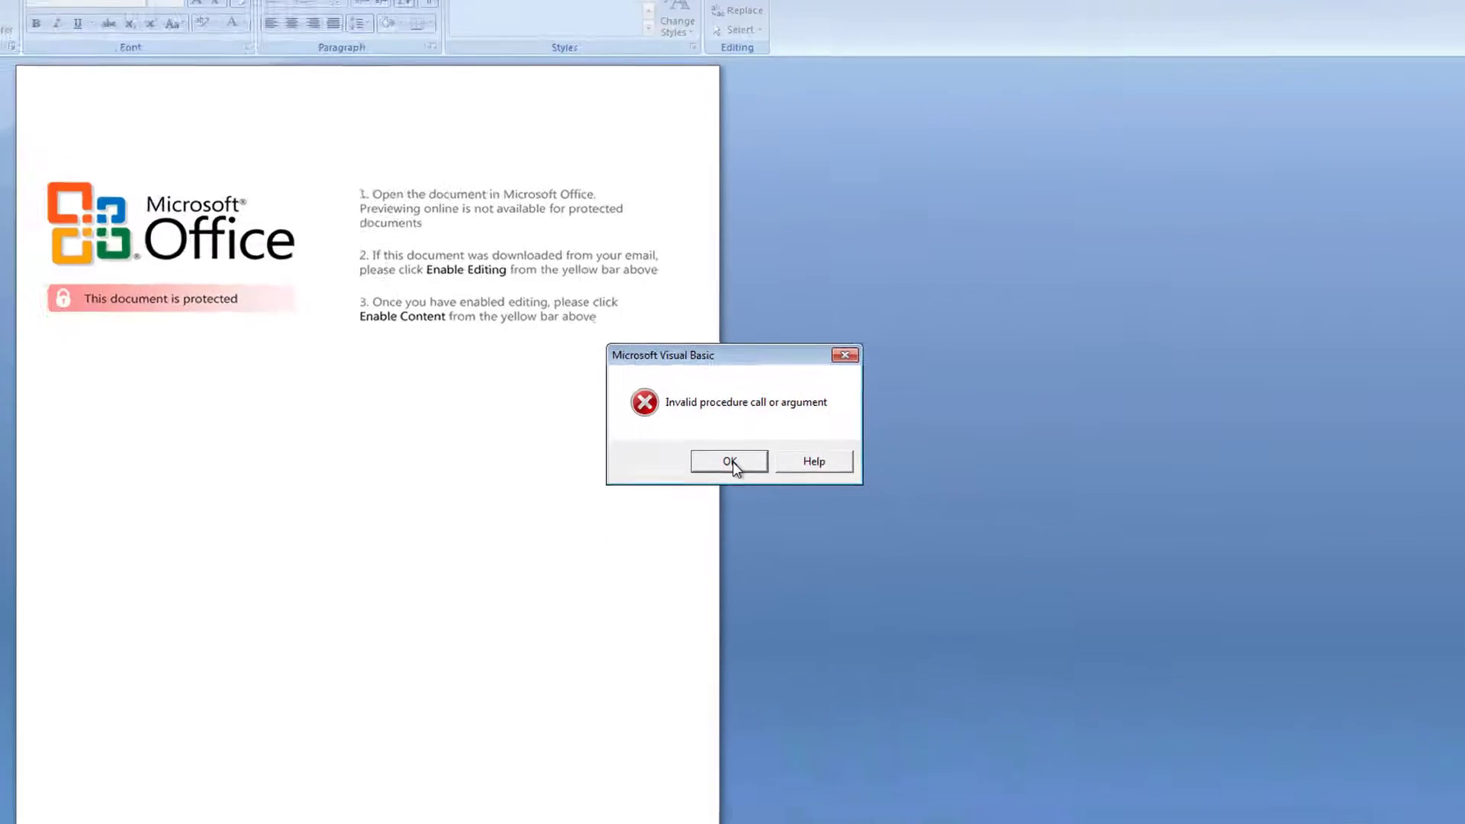
{"action": "left_click", "coordinate": [729, 461]}
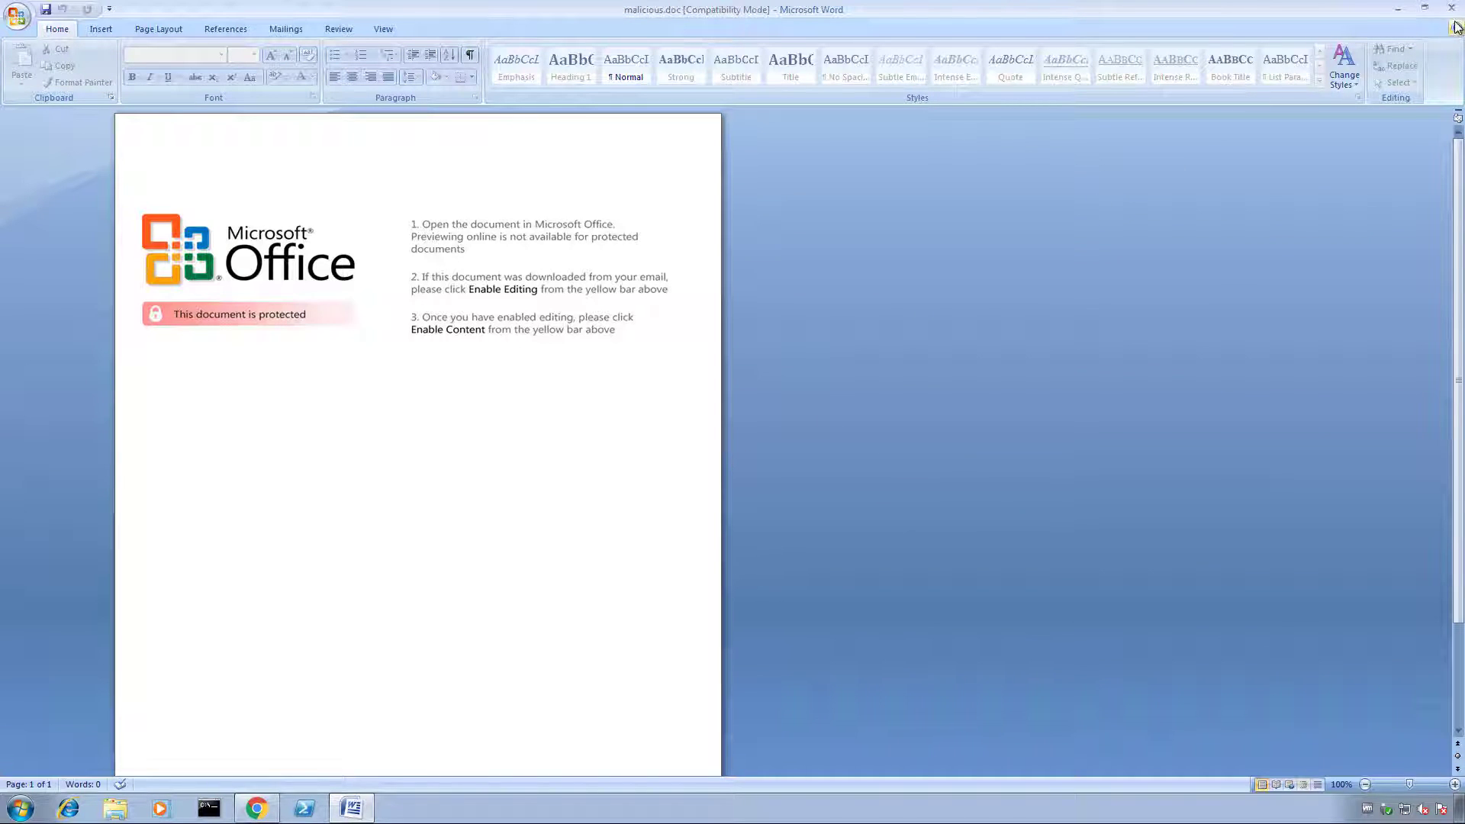
{"action": "left_click", "coordinate": [1453, 8]}
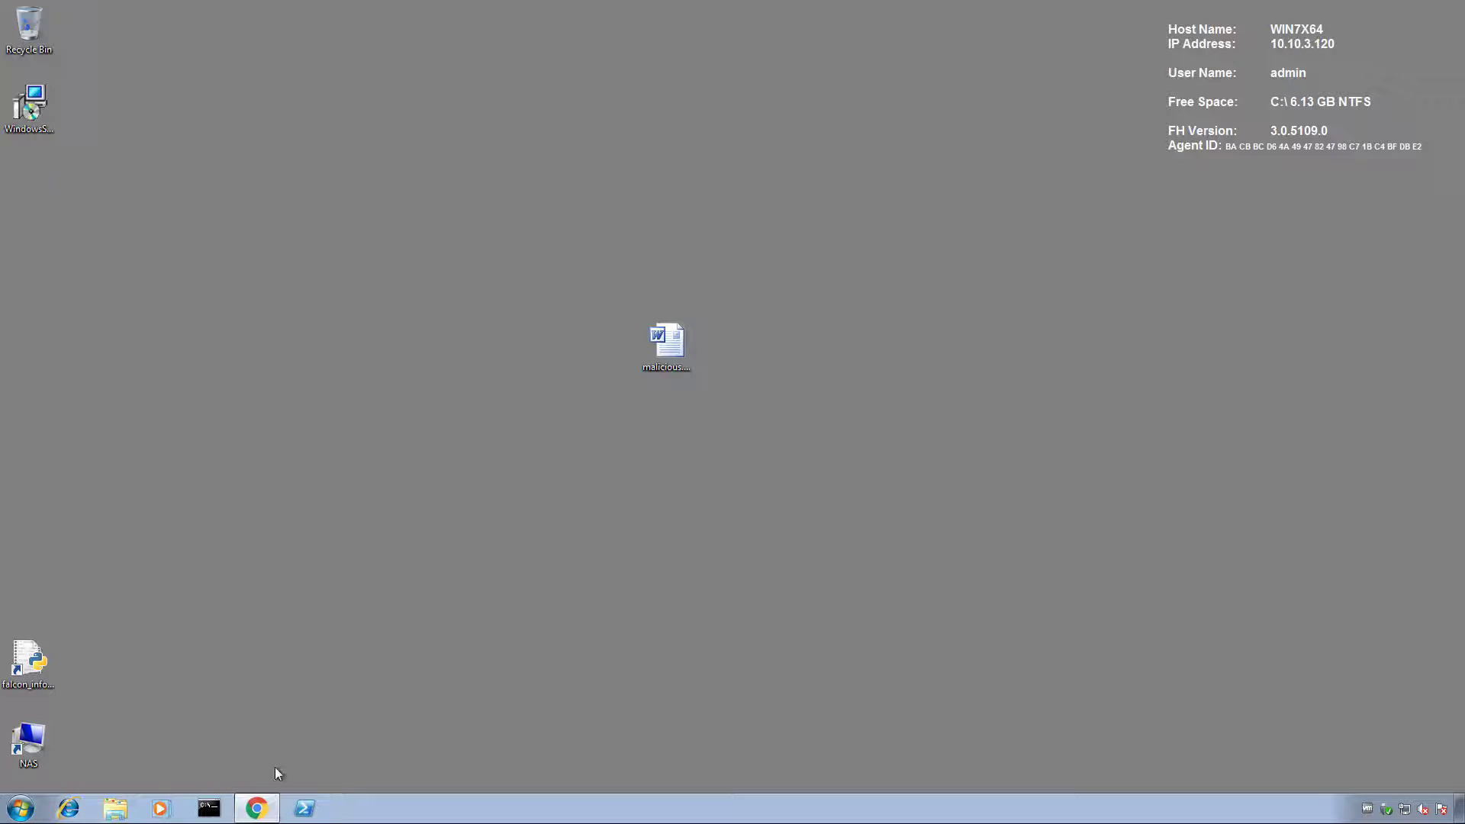
Switch to Chrome showing the Falcon Detections page with the new WIN7X64 detection.
{"action": "left_click", "coordinate": [256, 808]}
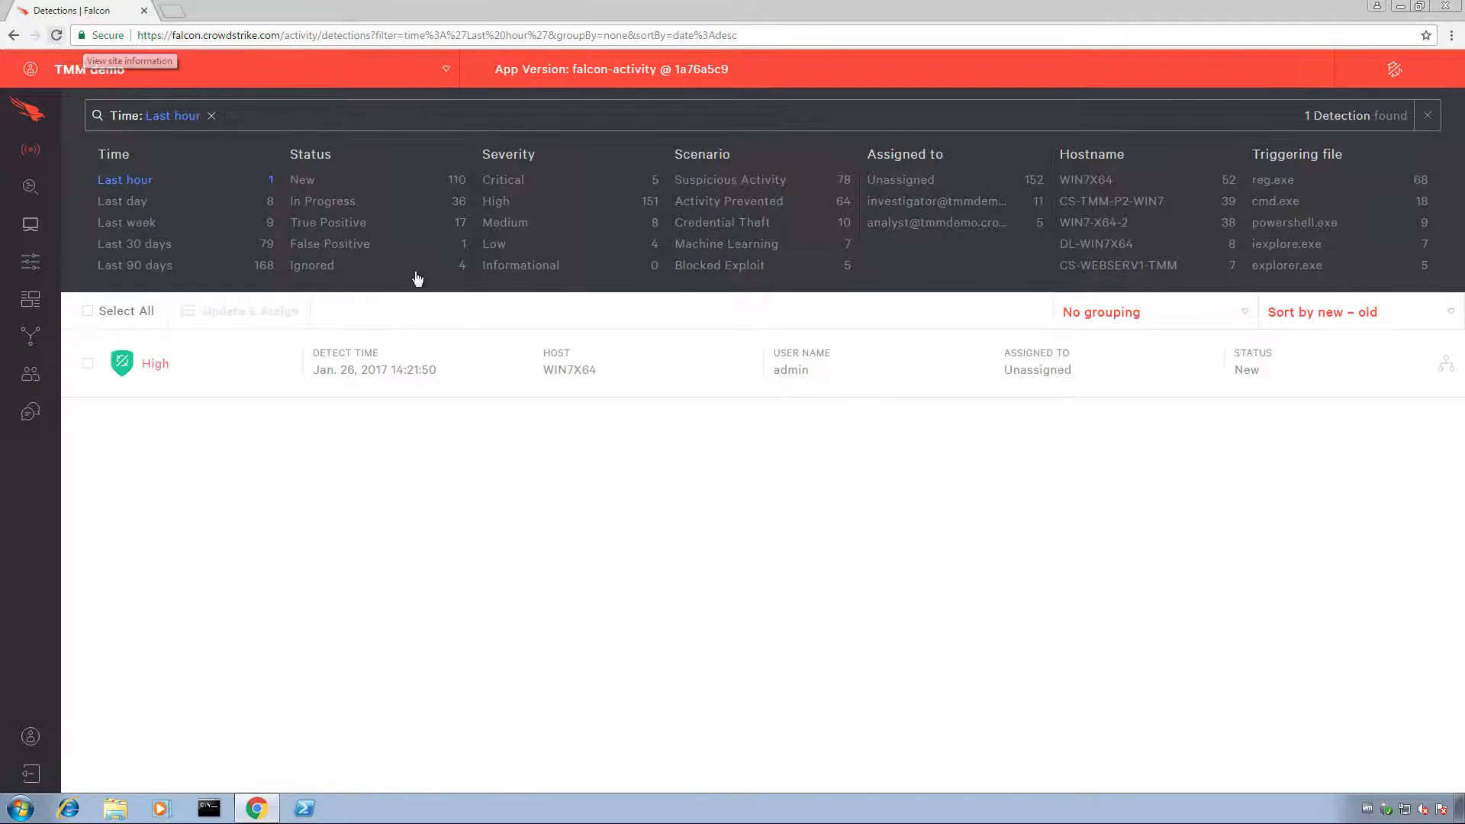
{"action": "mouse_move", "coordinate": [219, 374]}
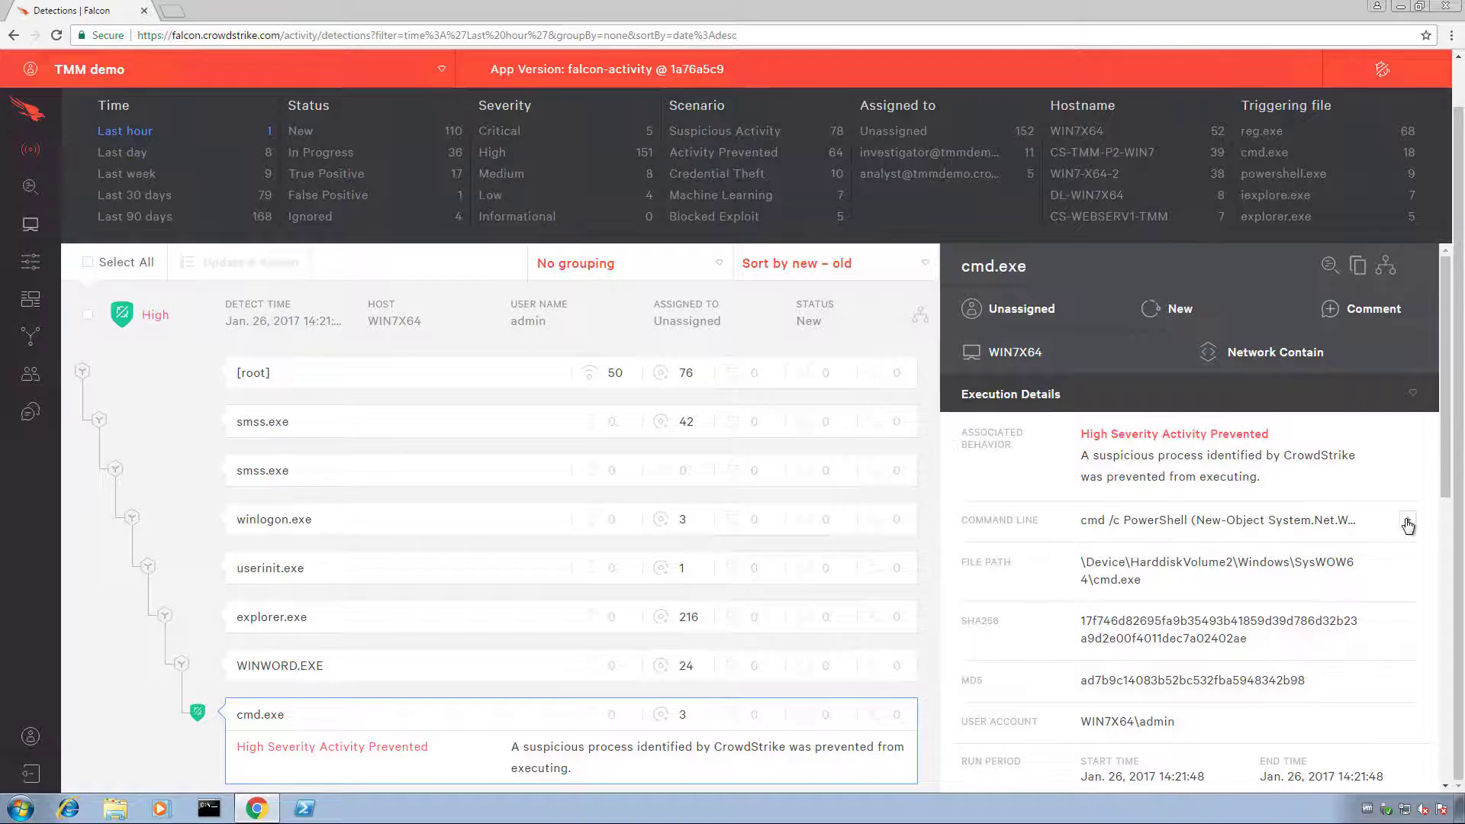
Expand the full command line of the prevented cmd.exe PowerShell download.
{"action": "left_click", "coordinate": [1407, 524]}
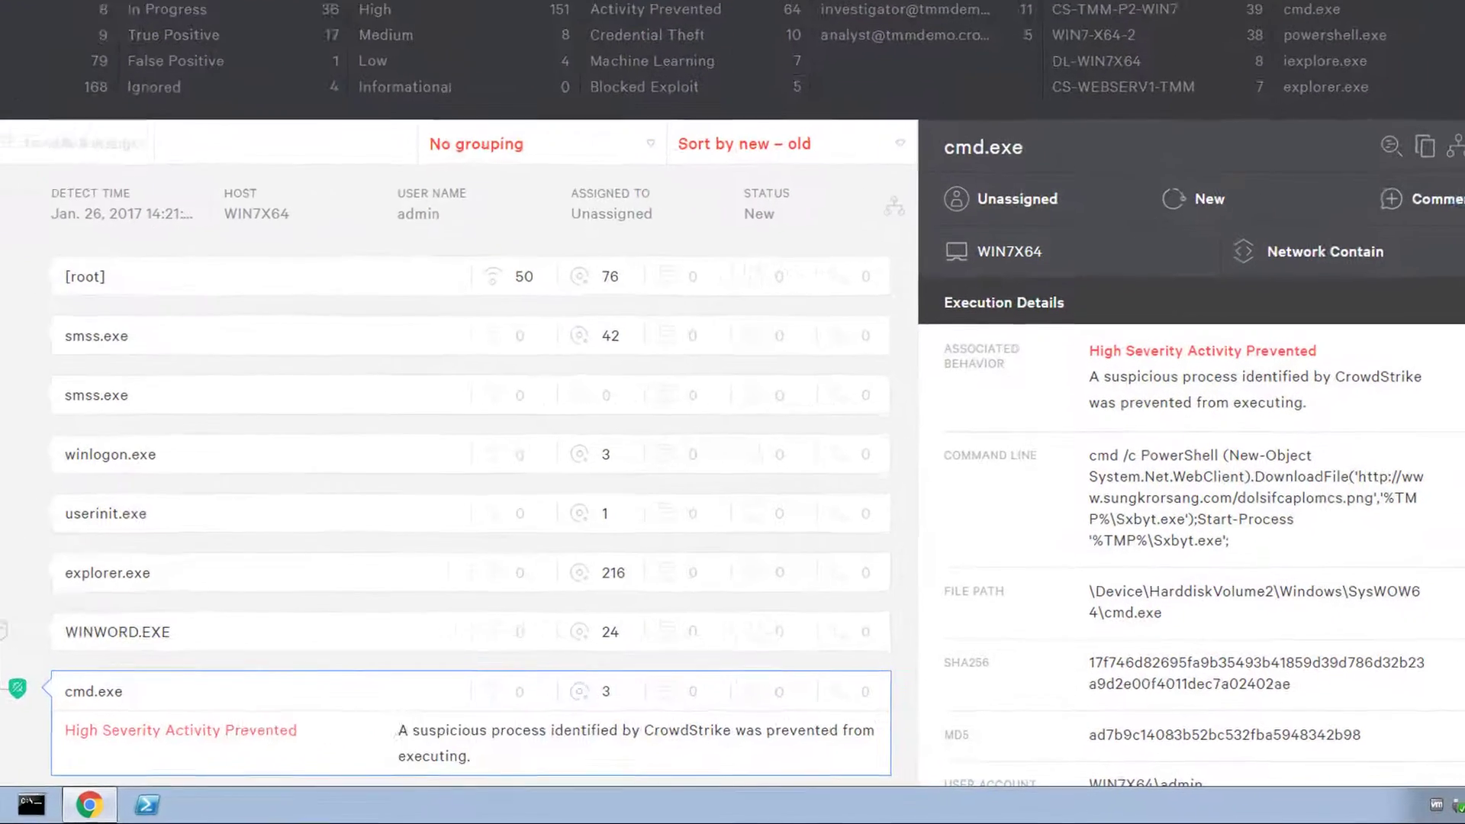